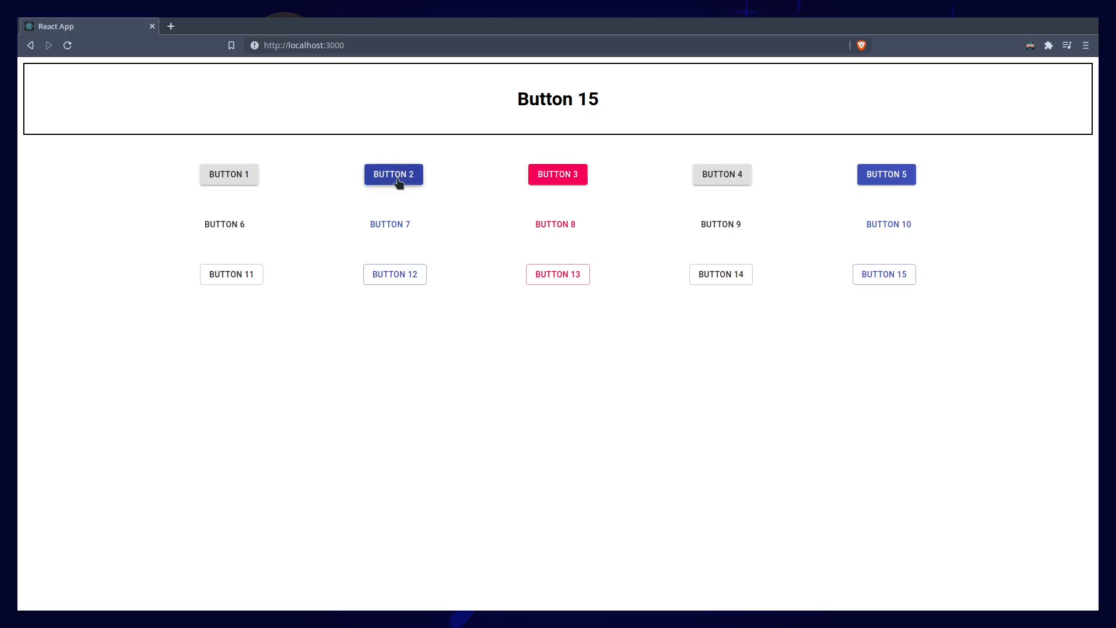
pyautogui.moveTo(558, 184)
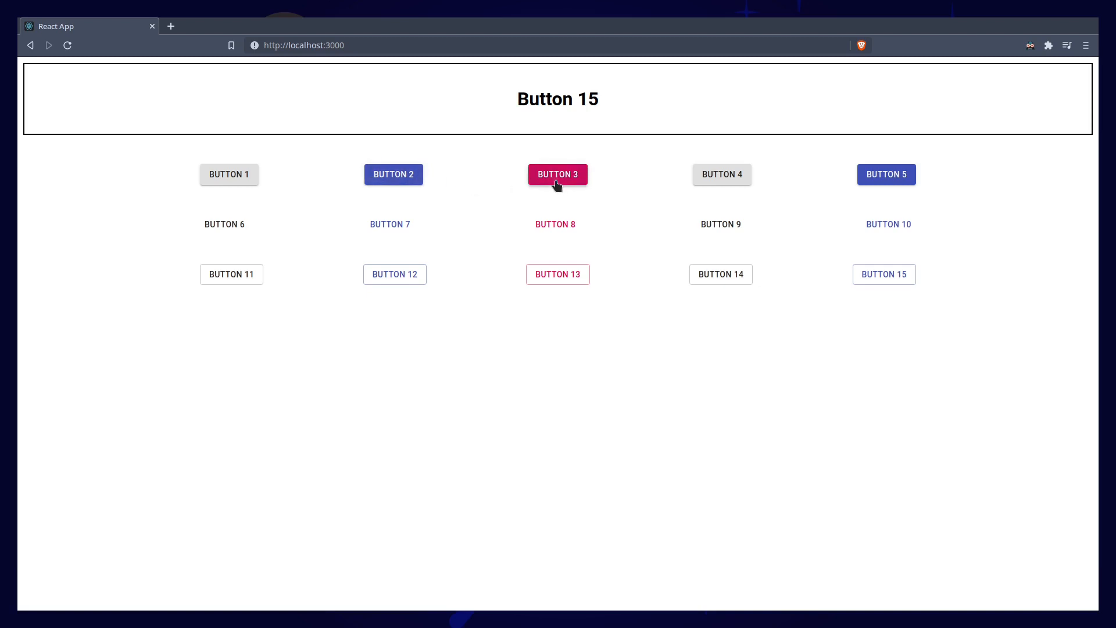
# Return to the code editor, try typing '() =>' by hand, then undo it.
pyautogui.press('Alt+1')
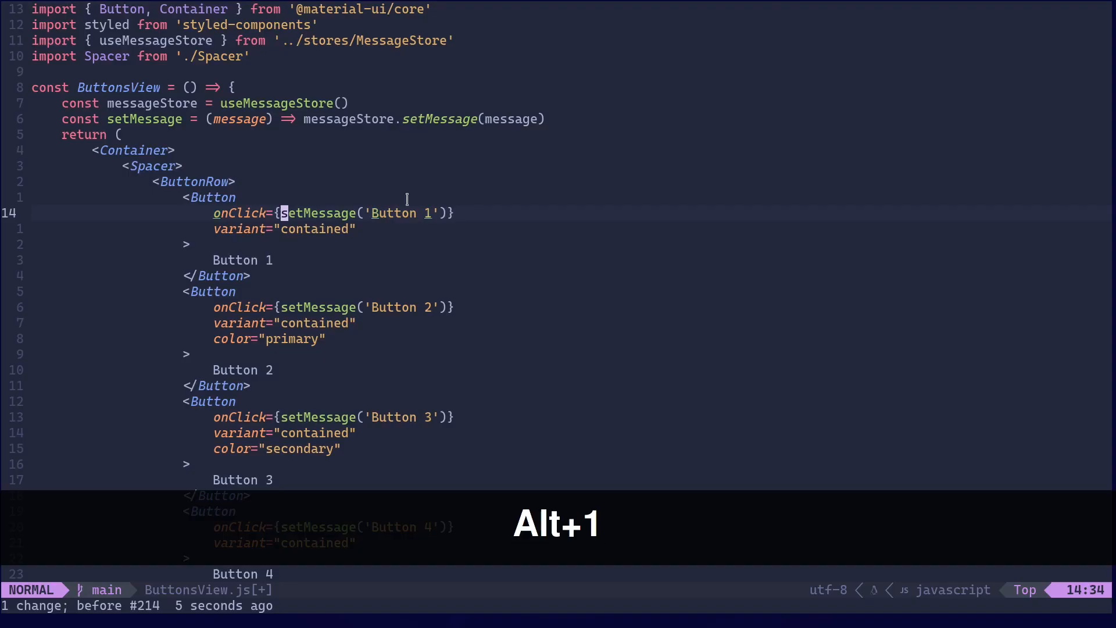
pyautogui.write('()')
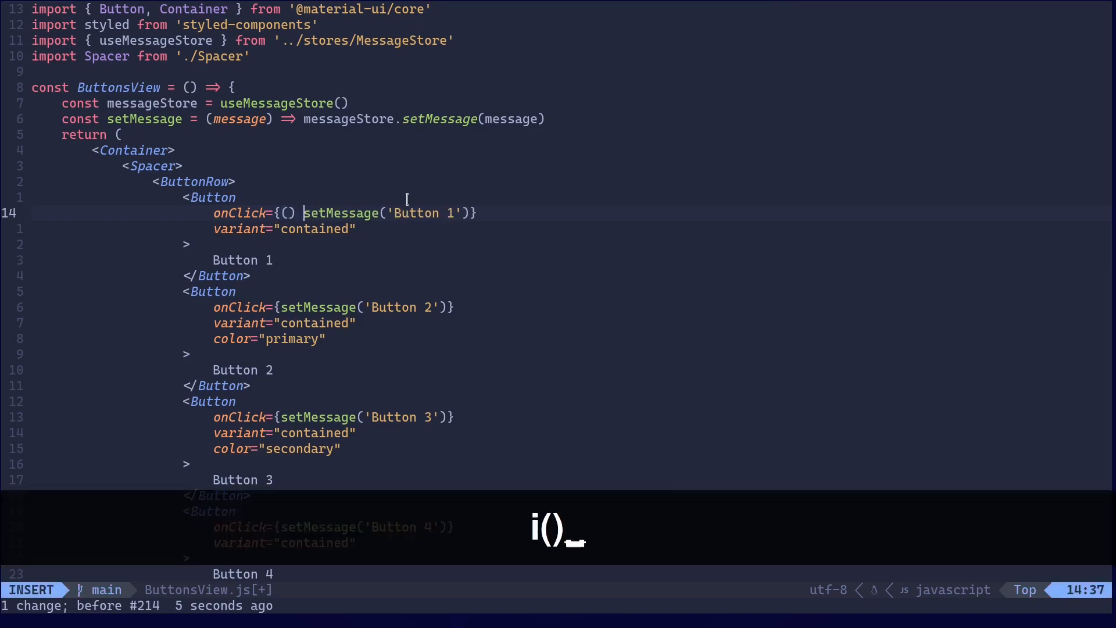
pyautogui.write('=>')
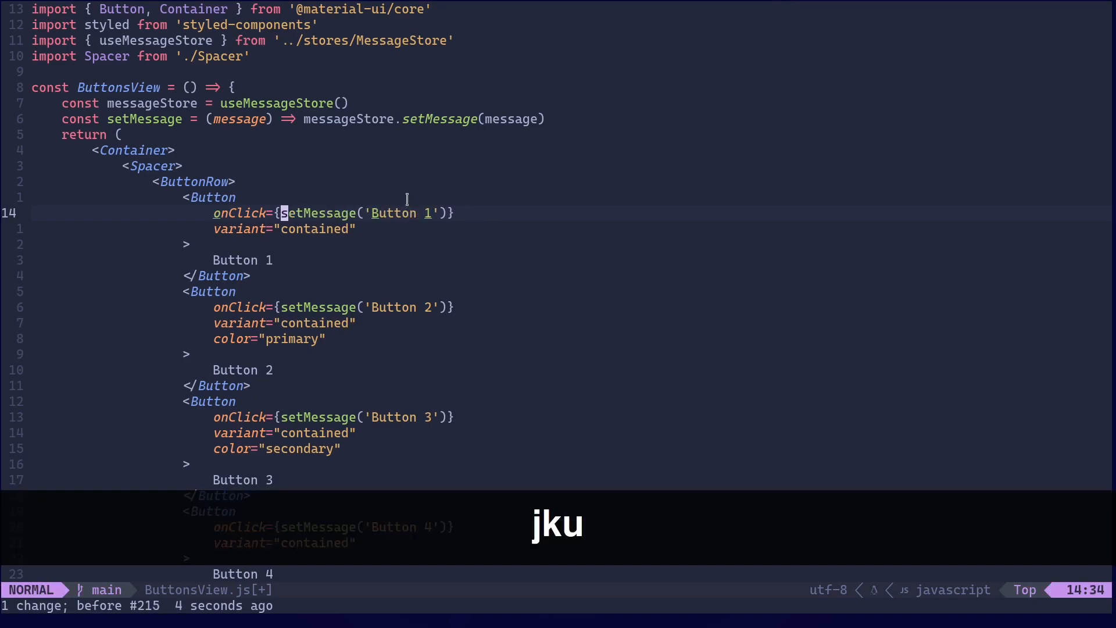
pyautogui.press('ctrl+d')
pyautogui.write(':h :g')
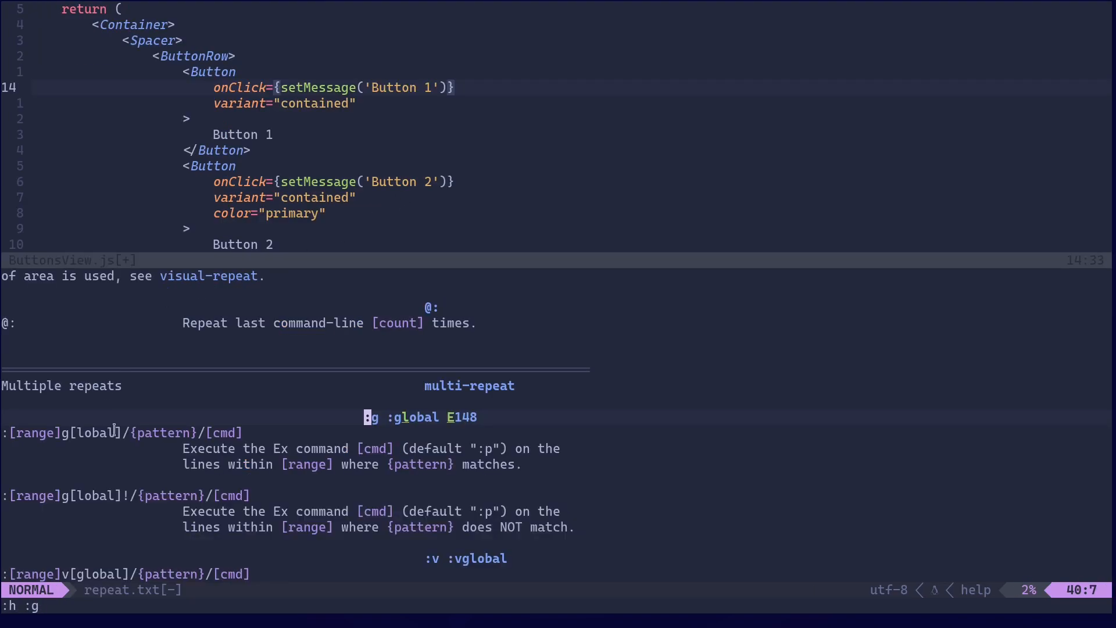
pyautogui.moveTo(192, 432)
pyautogui.write(':q')
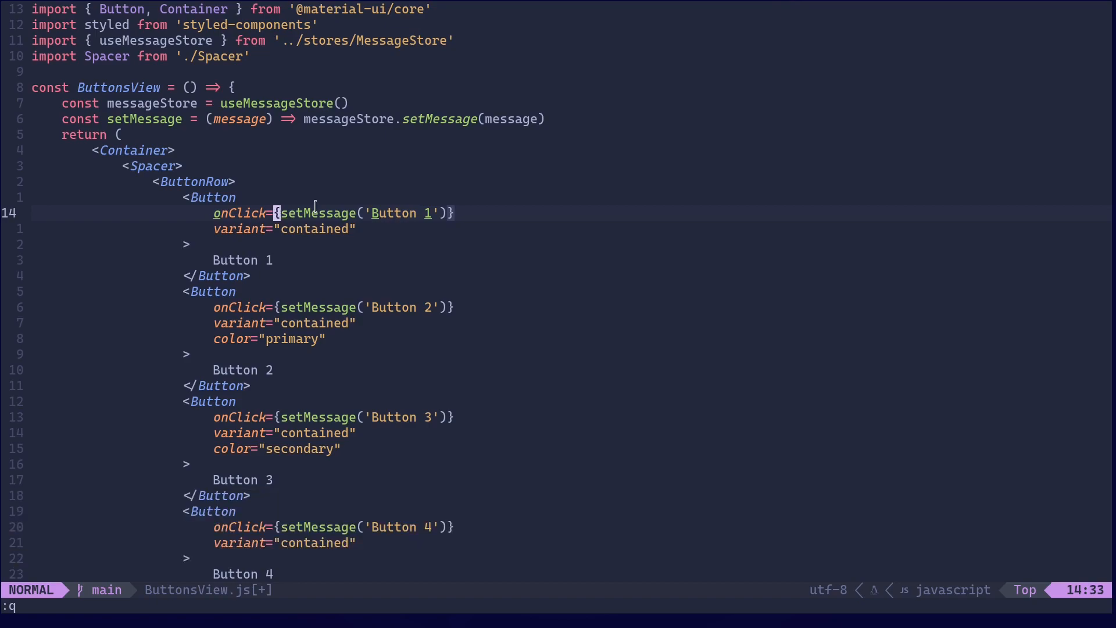
# Insert '() =>' inside the first onClick handler's braces.
pyautogui.press('i')
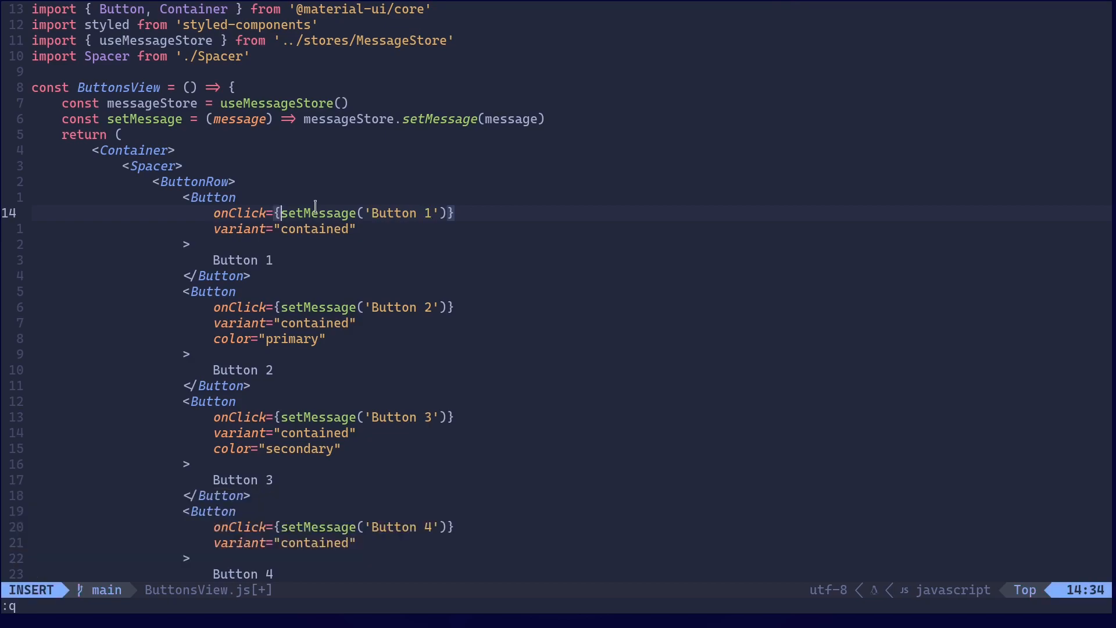
pyautogui.write('() =>')
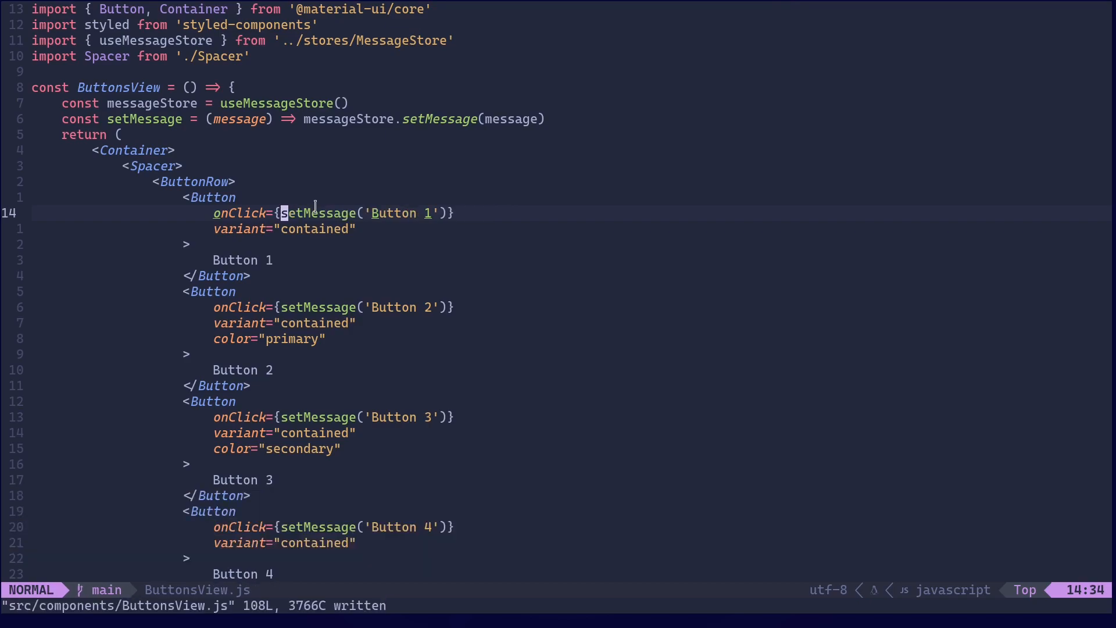
# Enter :g/onClick/norm f{a() => to add an arrow function on every onClick line.
pyautogui.write(':g/')
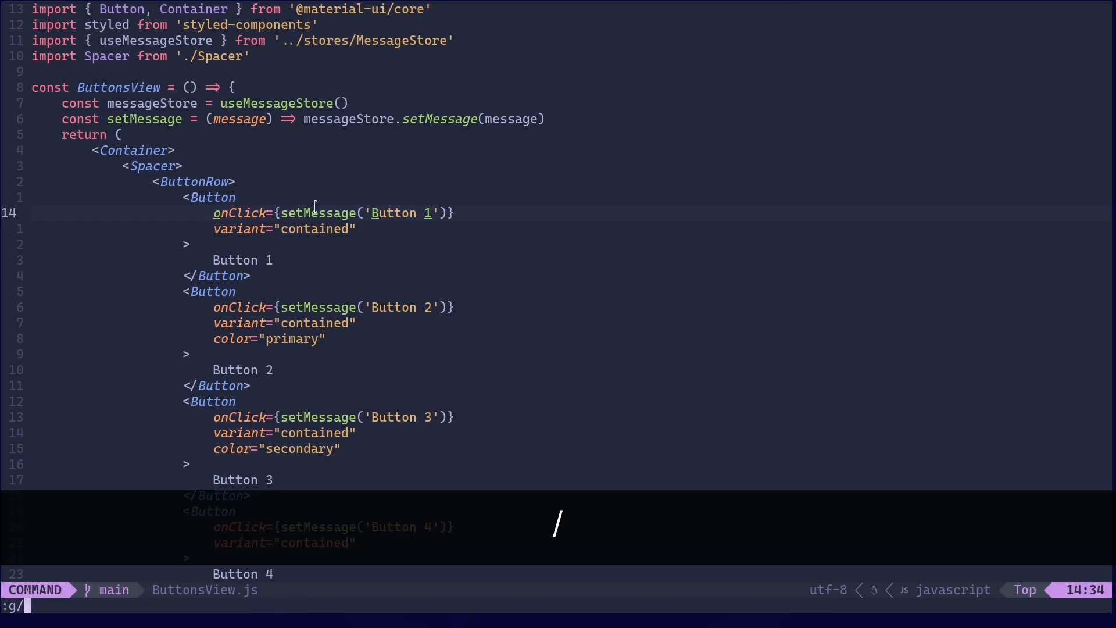
pyautogui.write('nClick')
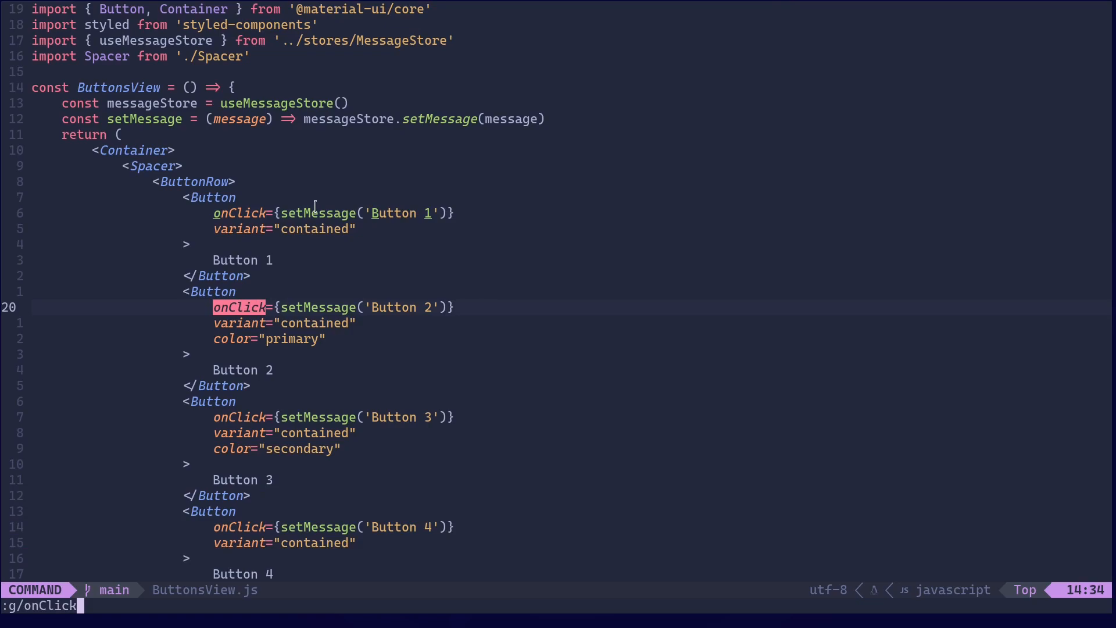
pyautogui.write('/')
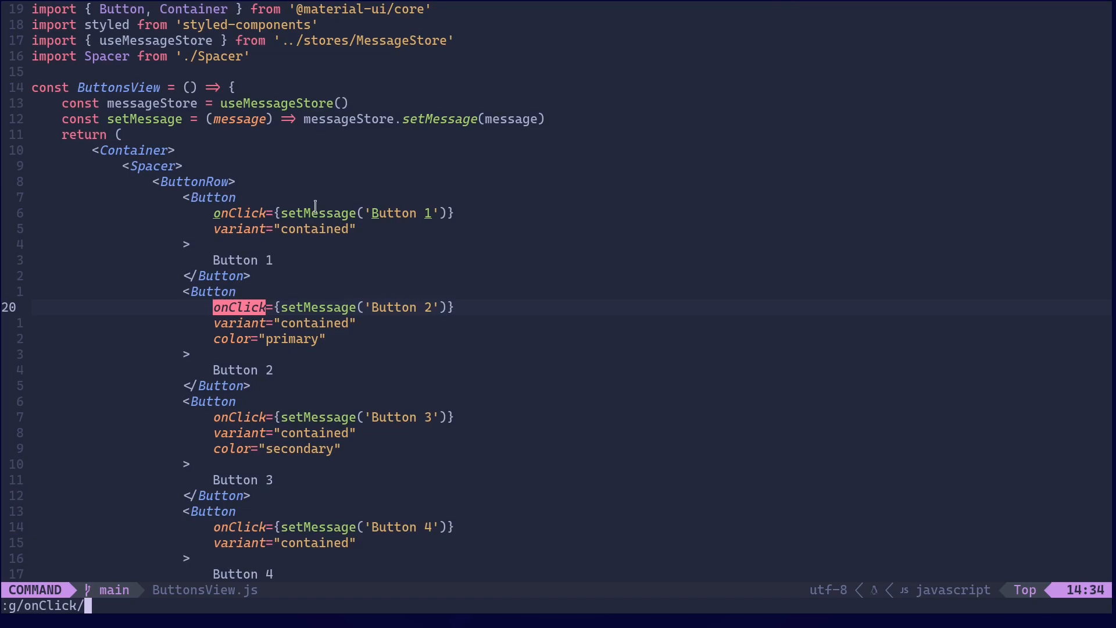
pyautogui.write('nomr')
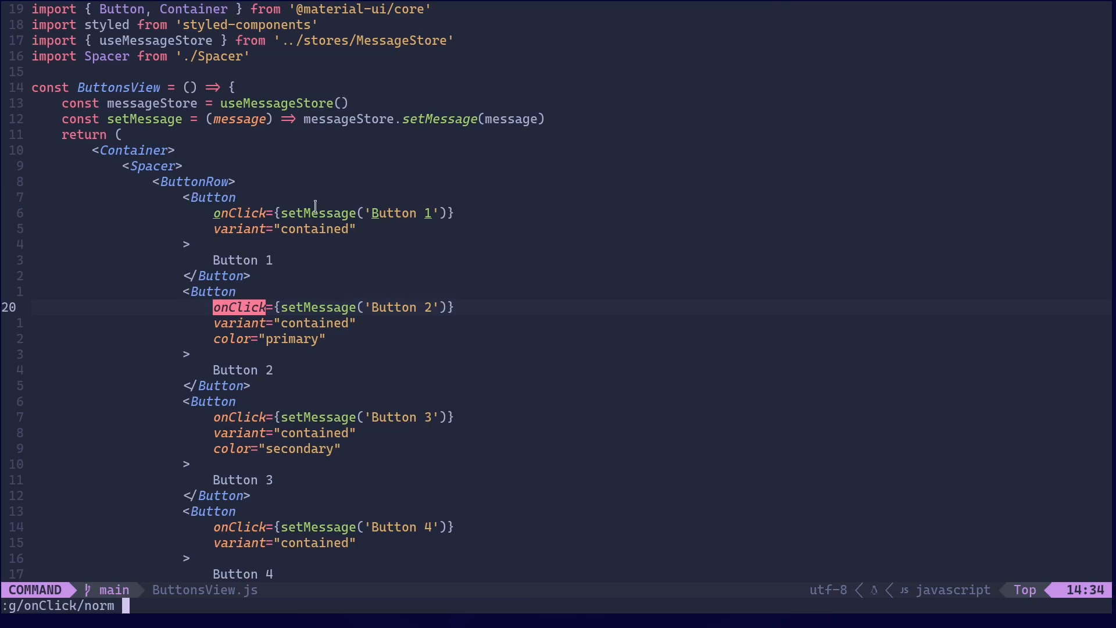
pyautogui.write('f{')
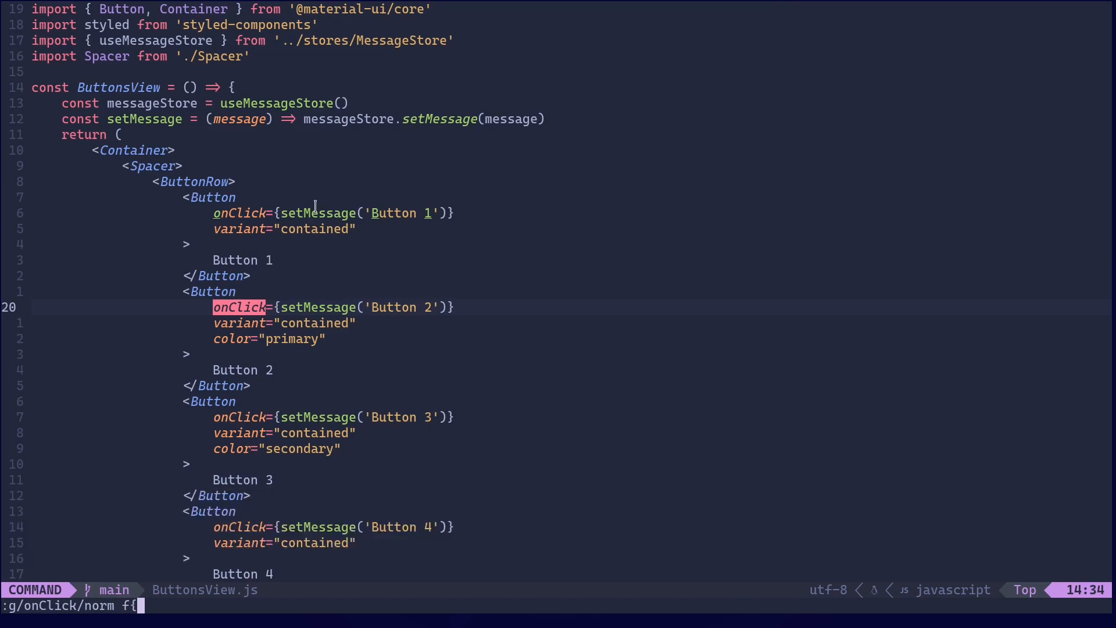
pyautogui.write('a')
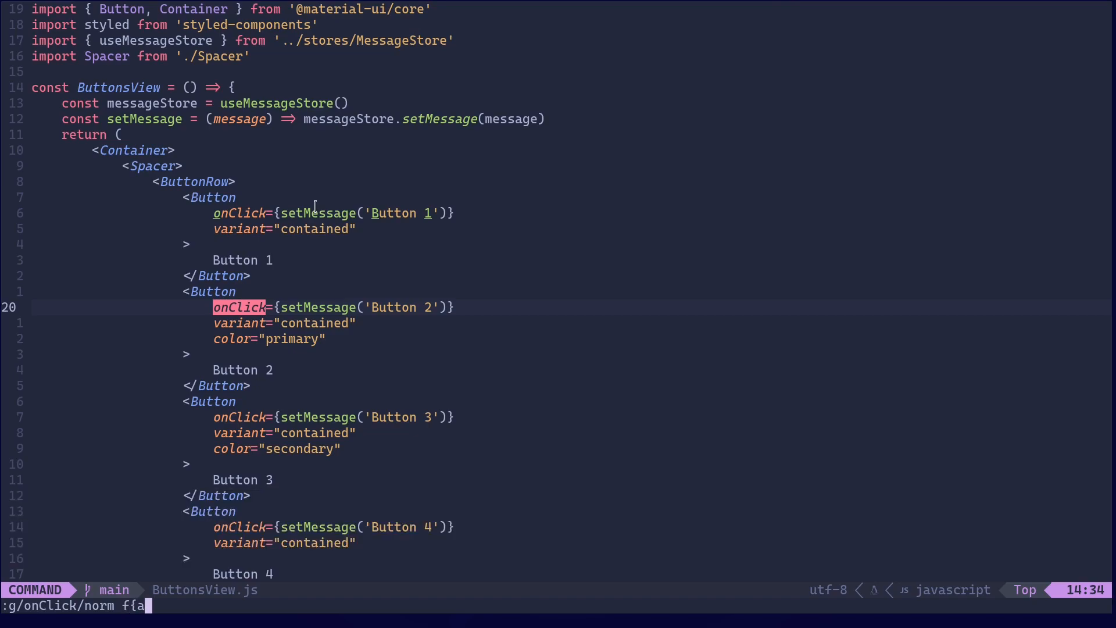
pyautogui.write('()')
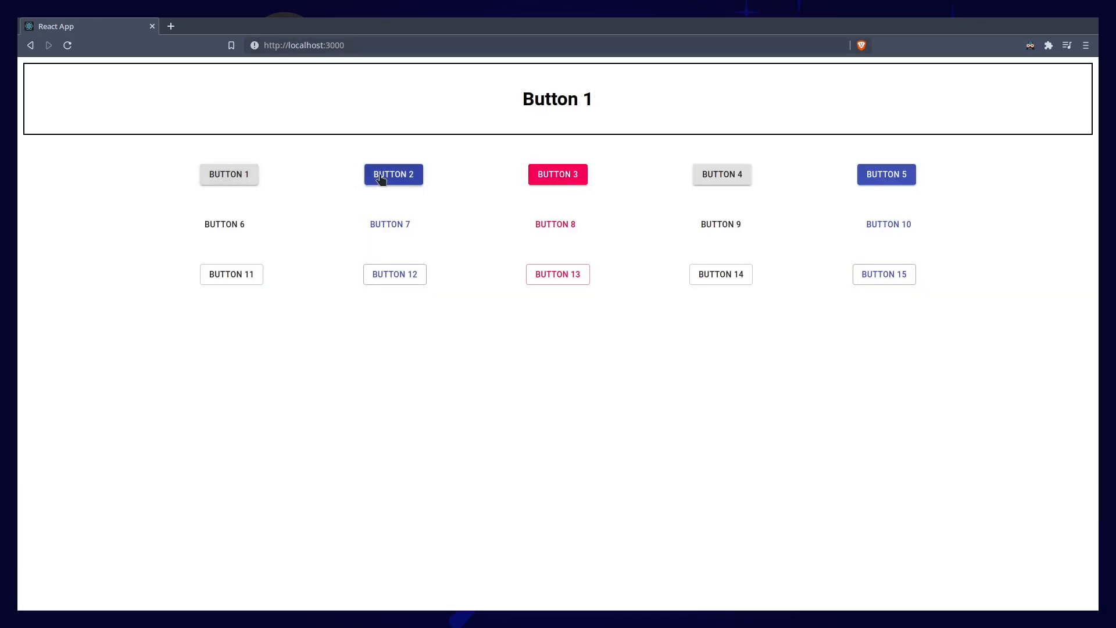
# Click Button 12 and Button 11, confirming the heading updates to each label.
pyautogui.click(223, 224)
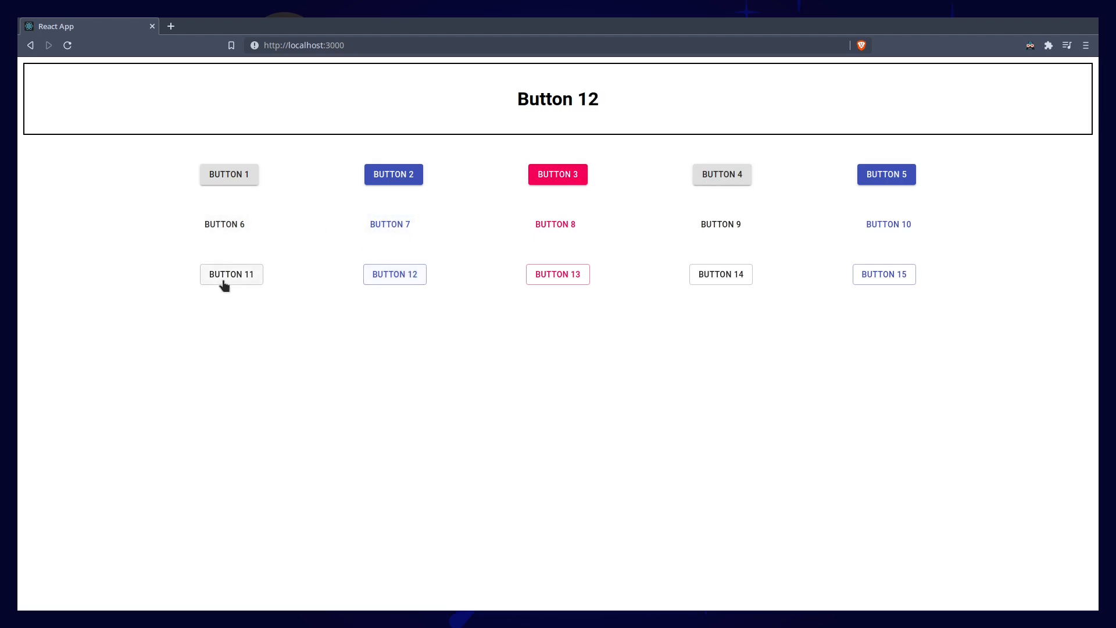
pyautogui.click(231, 274)
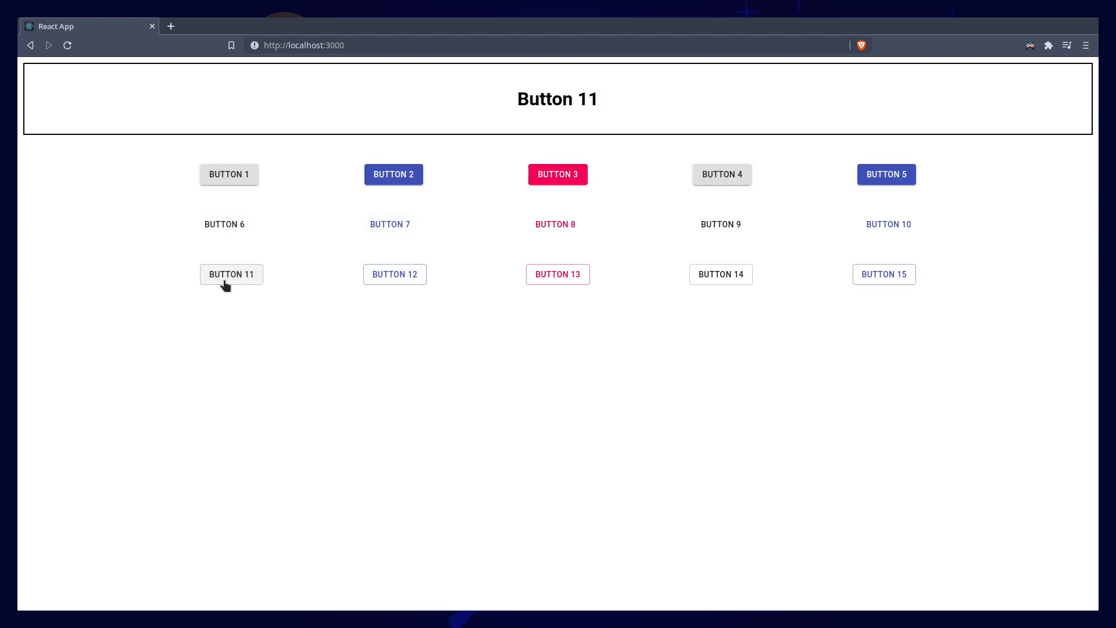